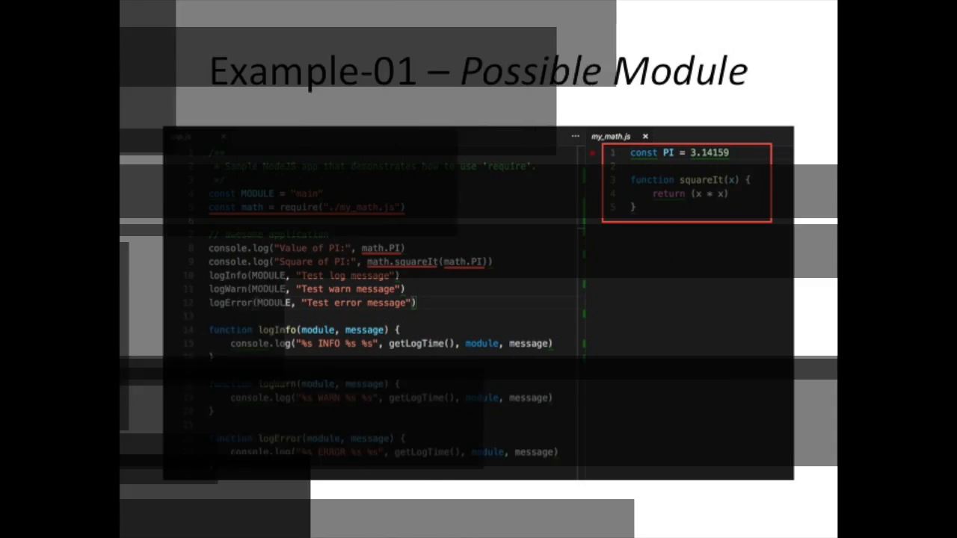
Advance to the 'Example-01 – Possible Module' slide comparing the main app with my_math.js.
{"action": "key", "text": "Right"}
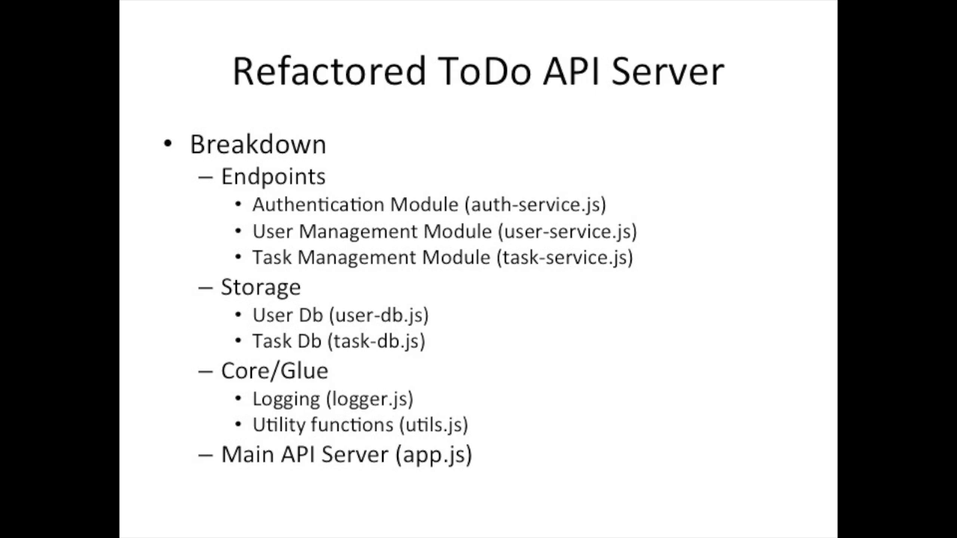
Advance to the 'Refactored ToDo API Server' slide listing endpoint, storage and core modules.
{"action": "key", "text": "Right"}
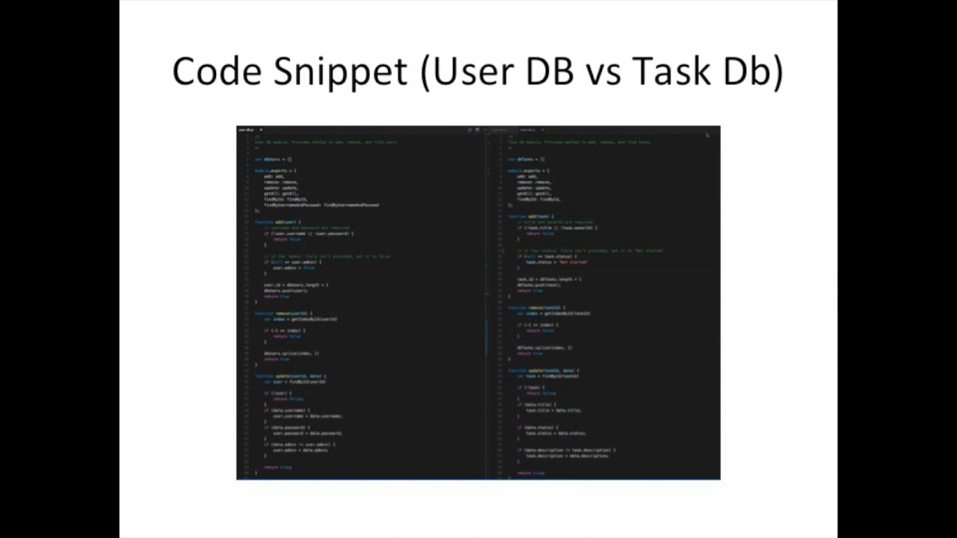